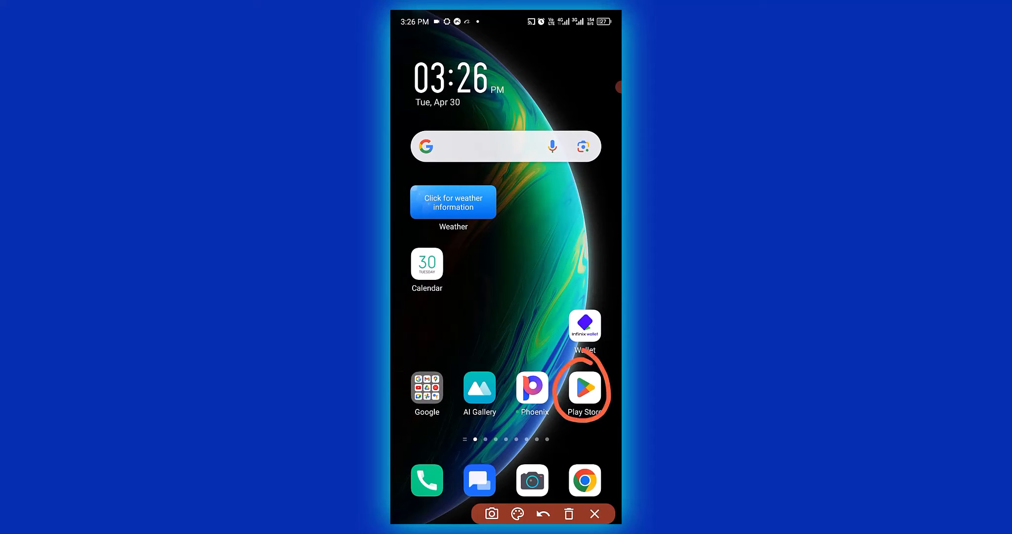
Step: Launch the Play Store app from the home screen
click(583, 389)
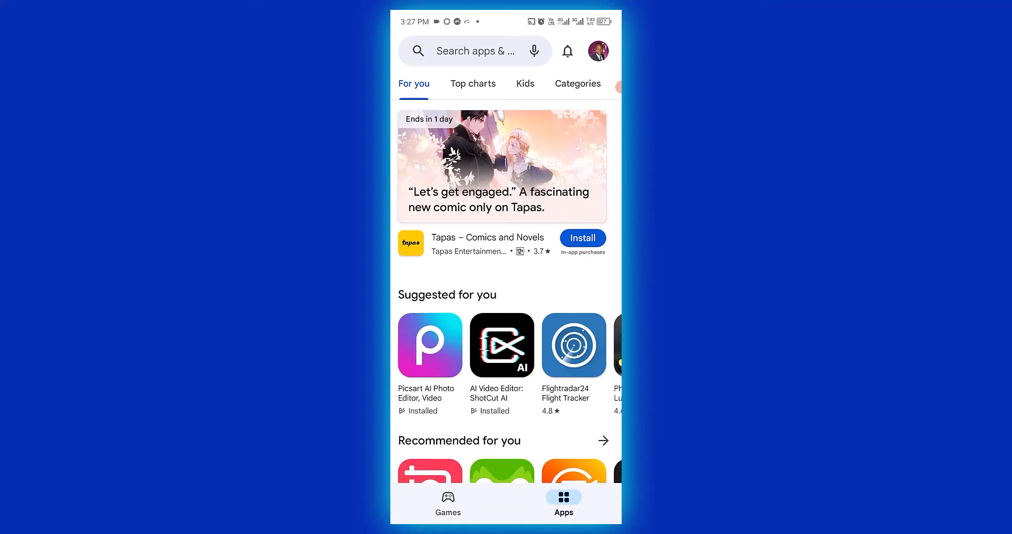
Step: Reach Play Store Settings via the profile picture's account menu
click(596, 51)
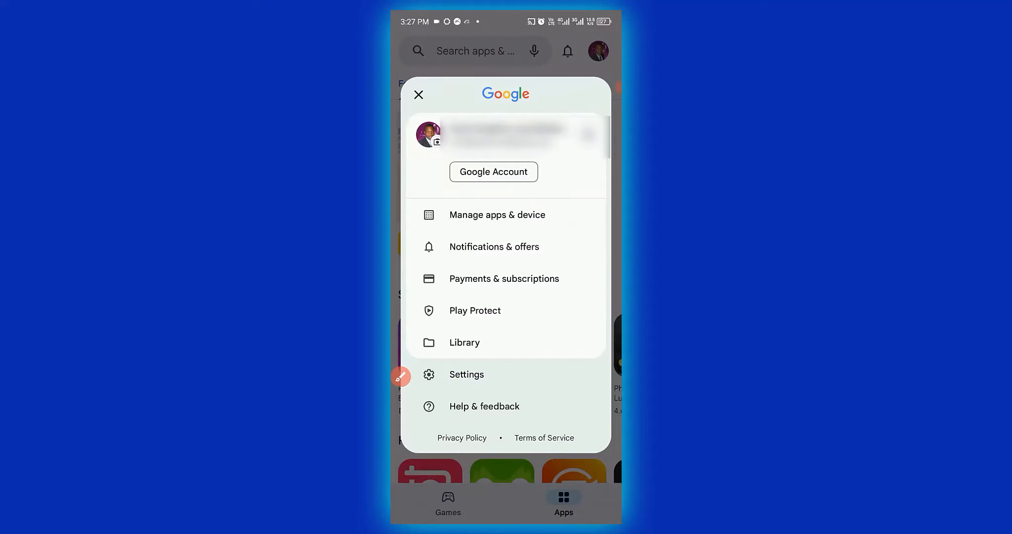
click(401, 376)
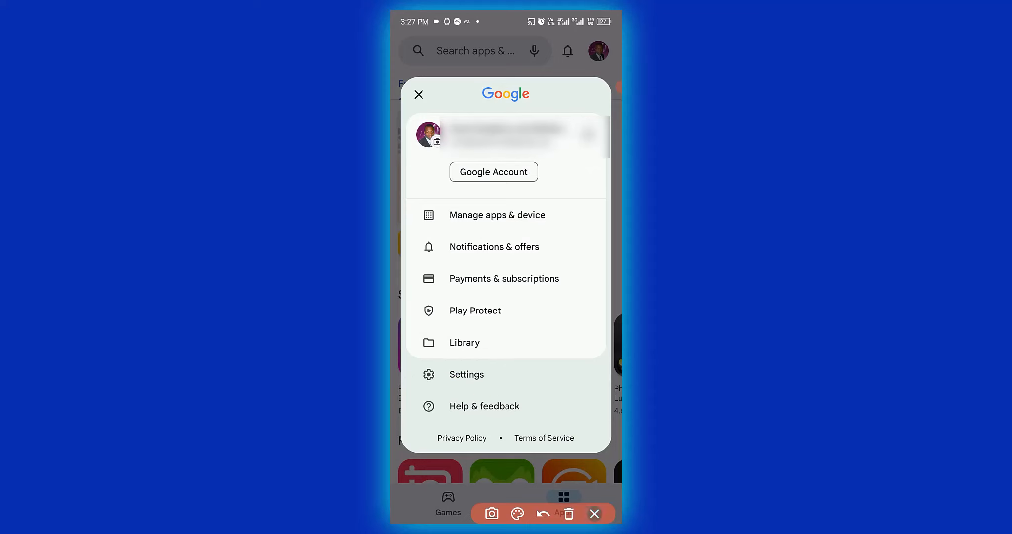
click(467, 375)
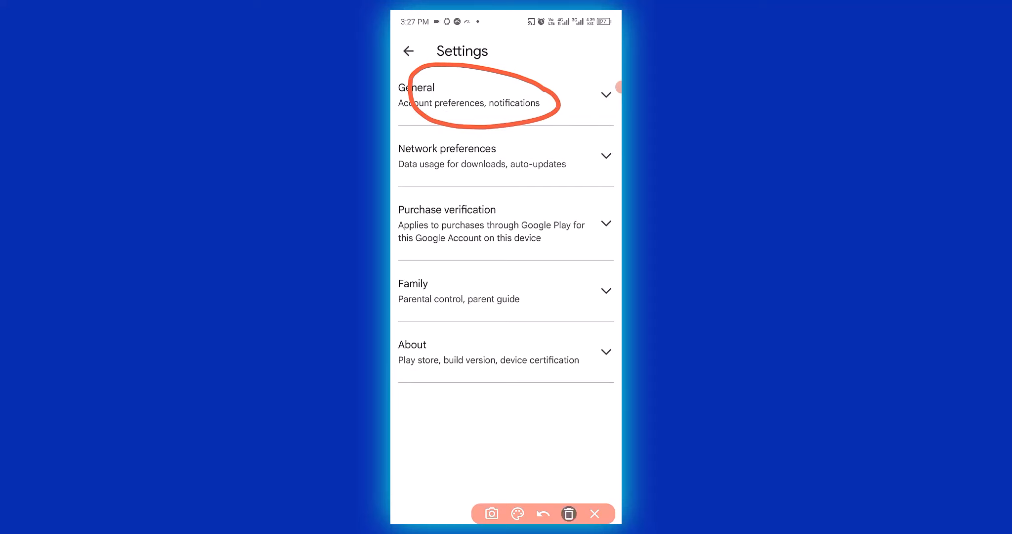
Step: Expand General and go into Account and device preferences
click(505, 94)
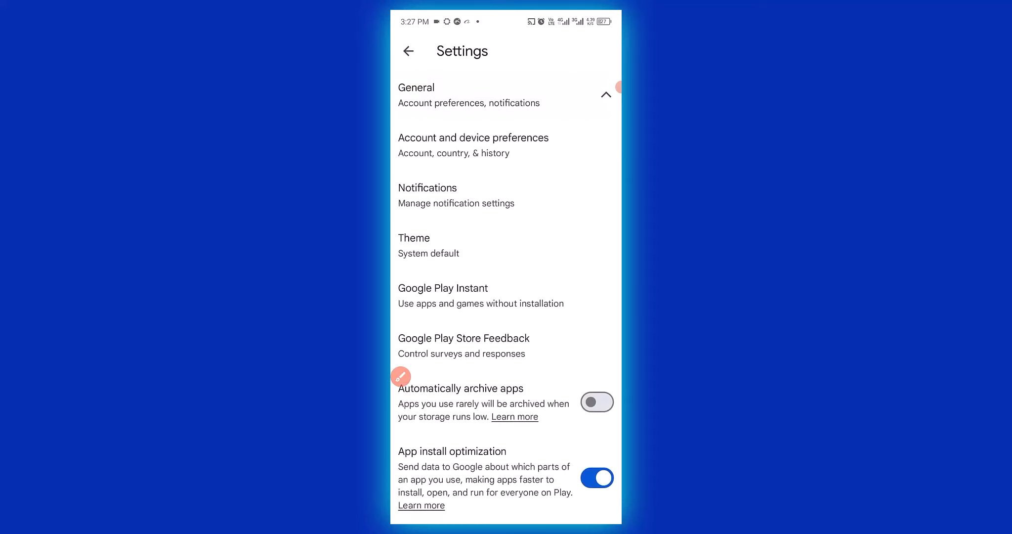
click(400, 377)
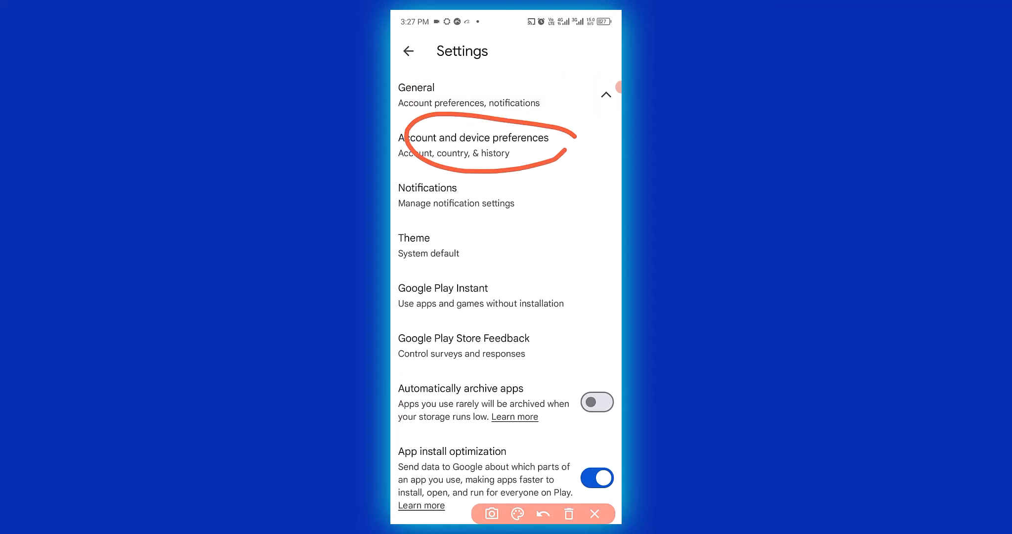
click(476, 137)
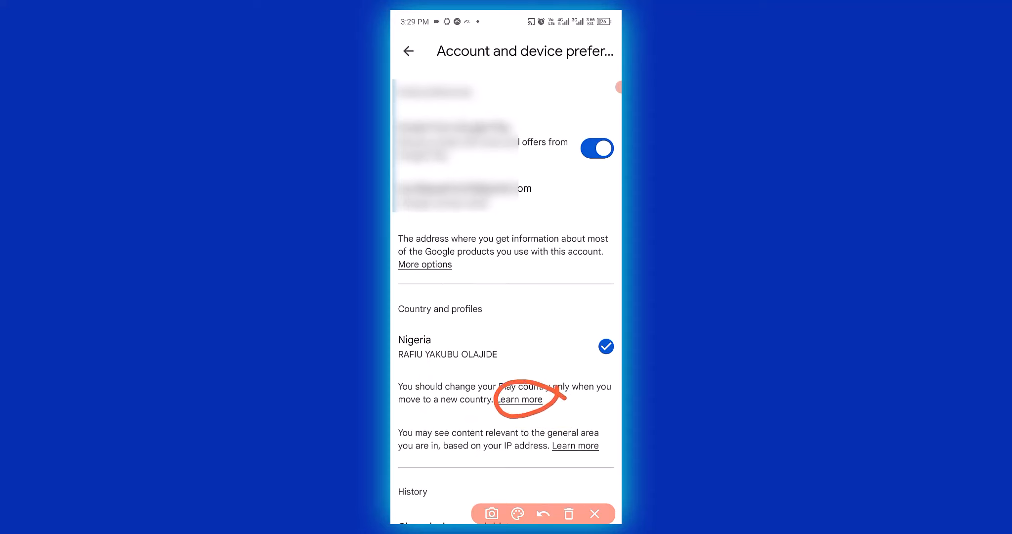
Step: Follow Learn more under Country and profiles to the 'change your Google Play country' help article
click(542, 513)
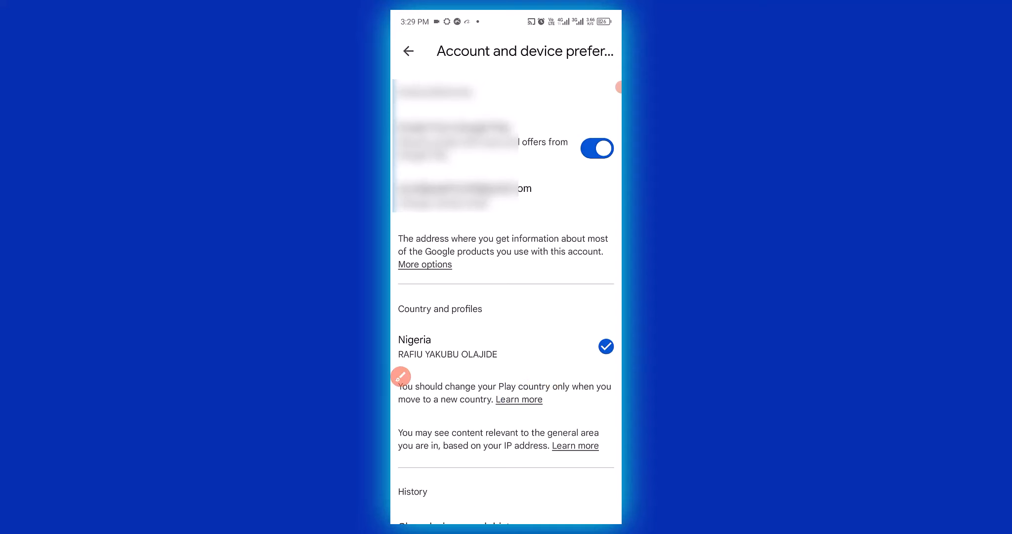
click(518, 399)
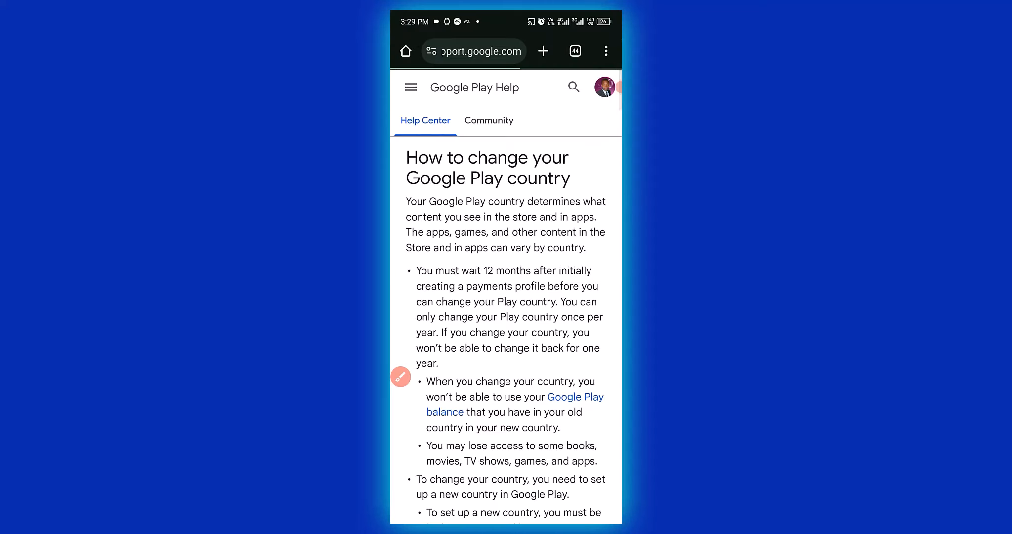
click(400, 376)
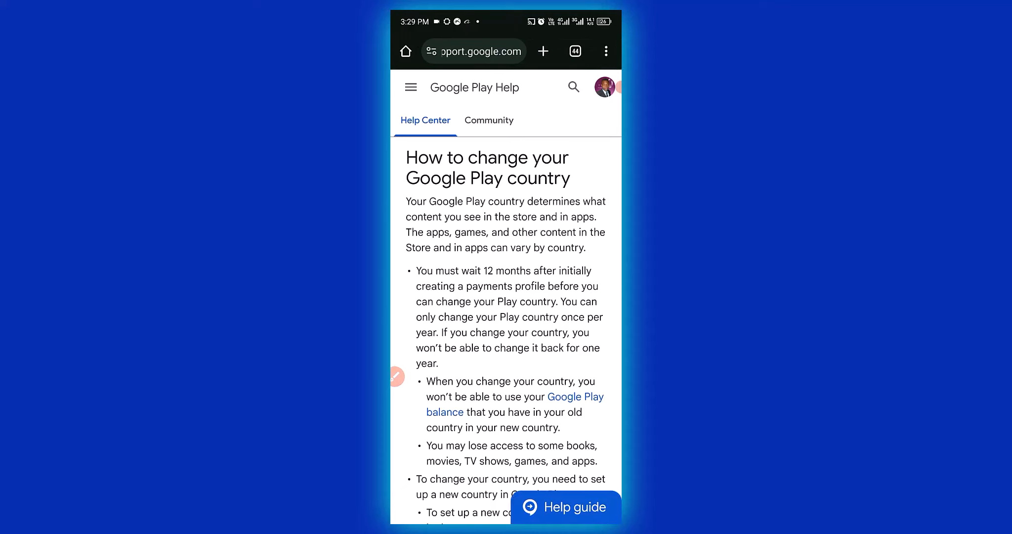
scroll(down, 3)
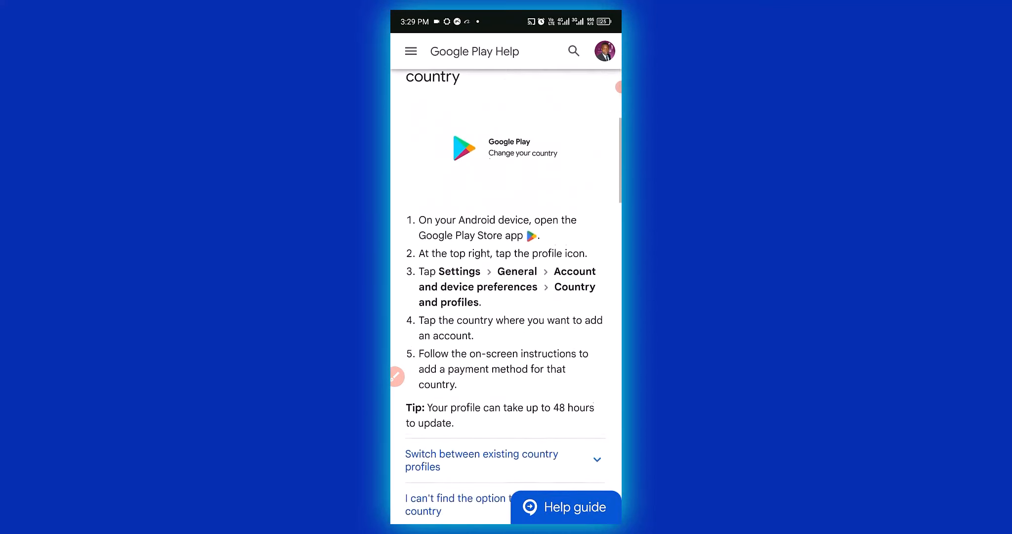
scroll(down, 3)
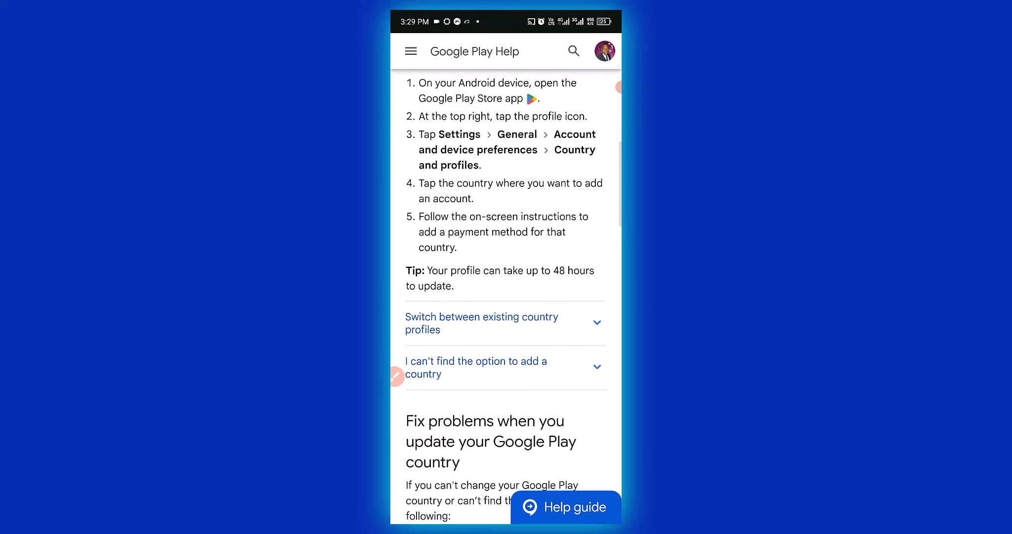